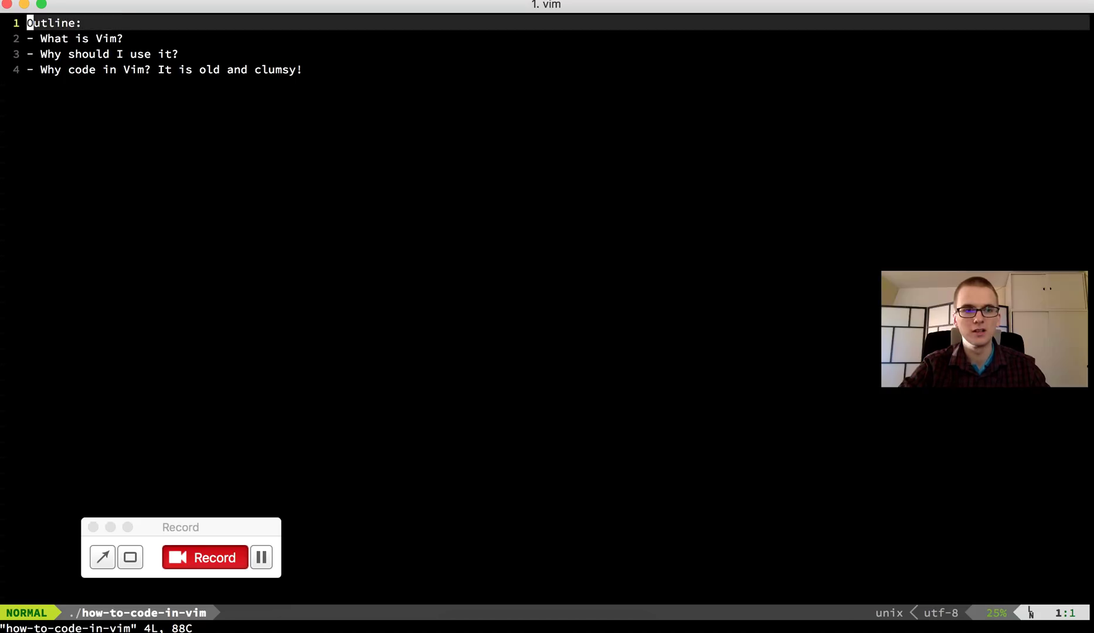
Move down through the outline to the fourth line, about Vim being old and clumsy.
key(j)
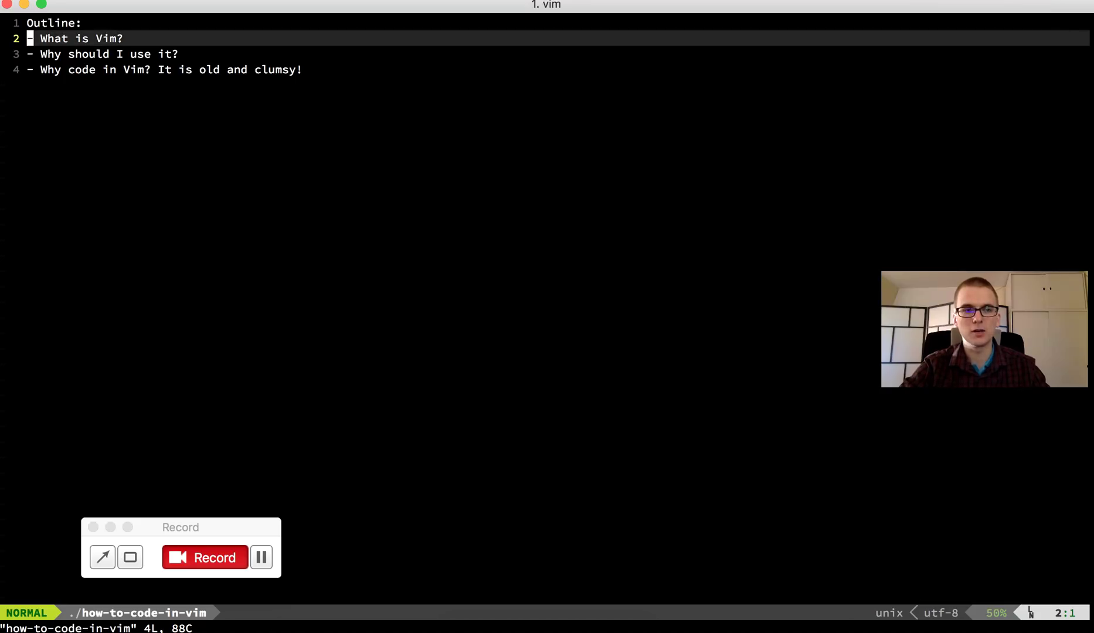
key(j)
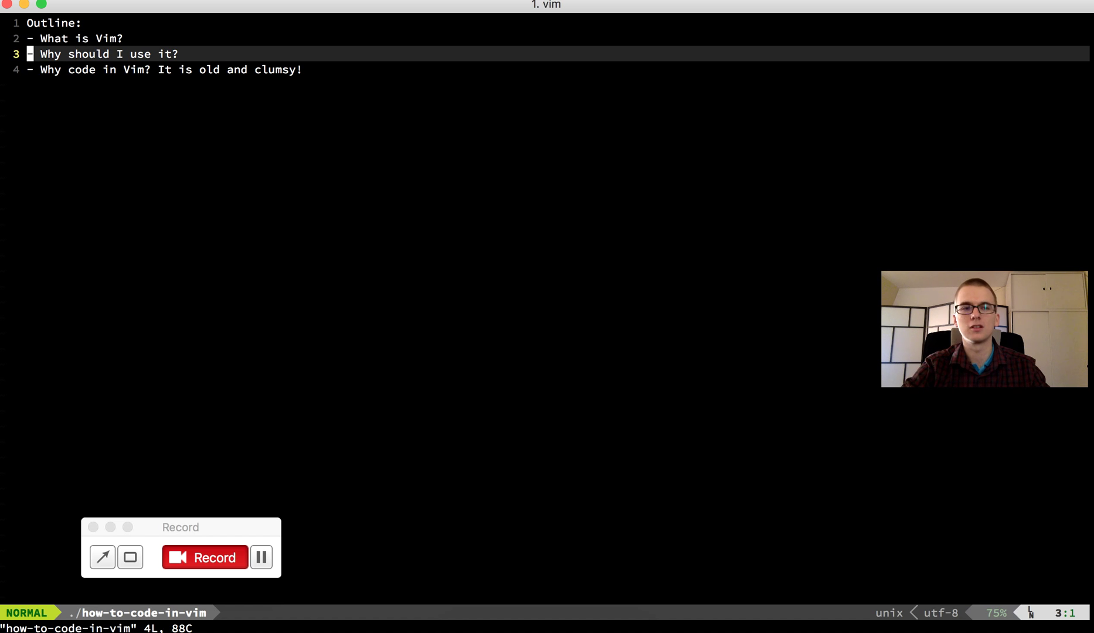
key(j)
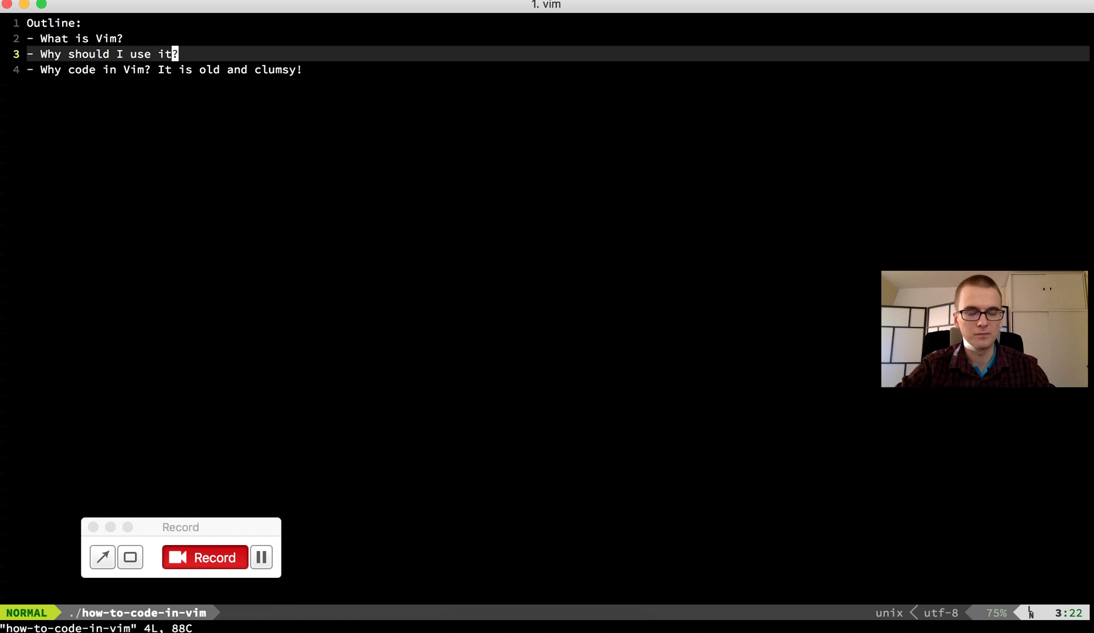
key(j)
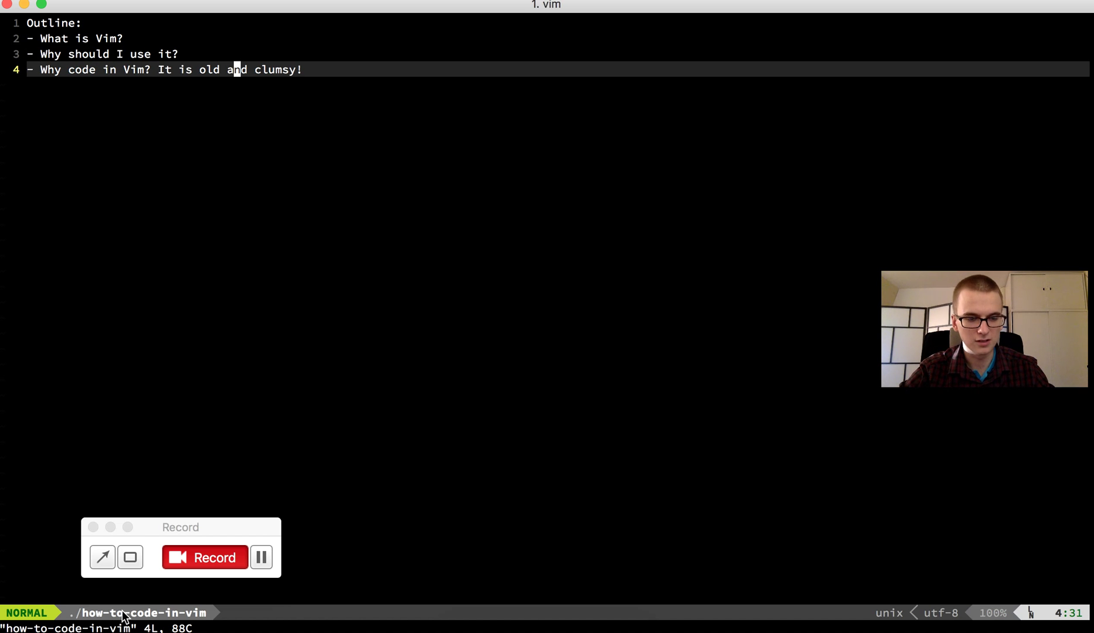
mouse_move(205, 615)
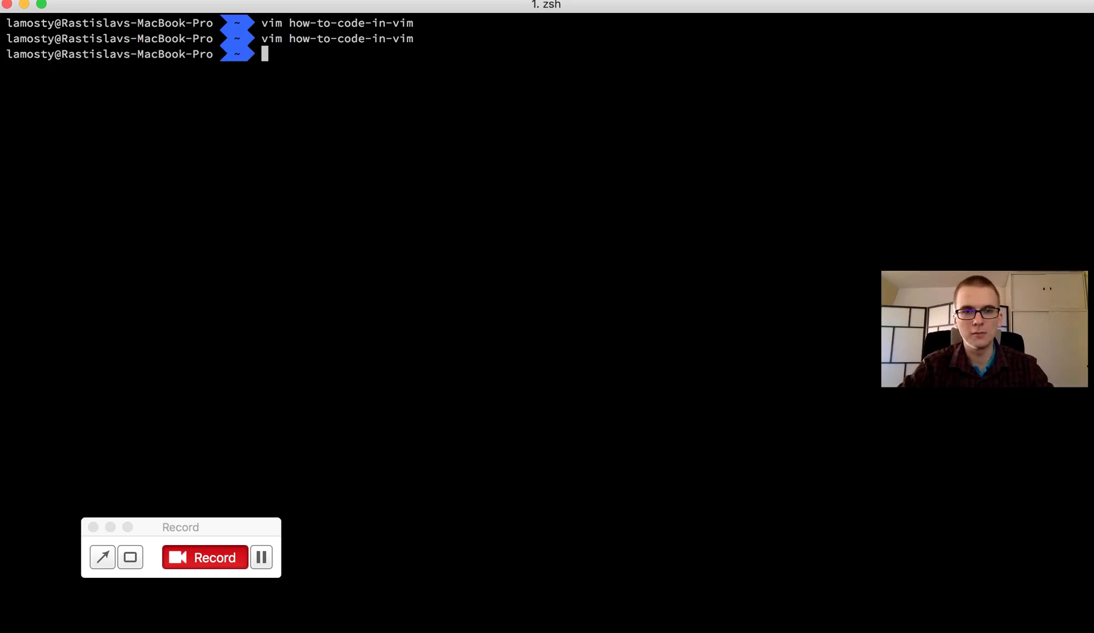
mouse_move(362, 184)
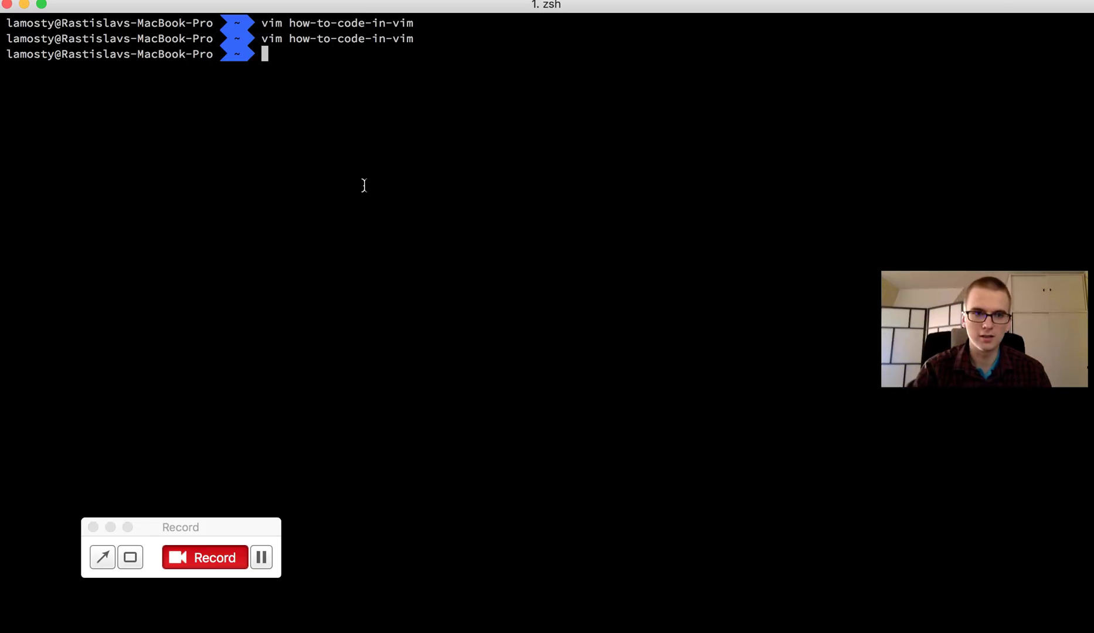
mouse_move(476, 96)
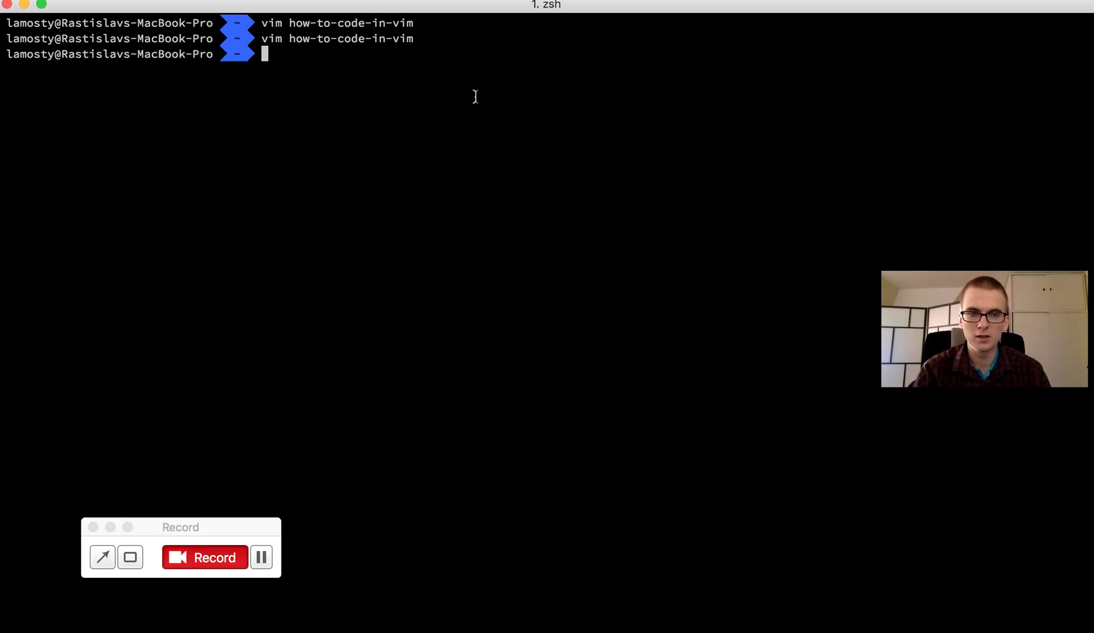
mouse_move(397, 81)
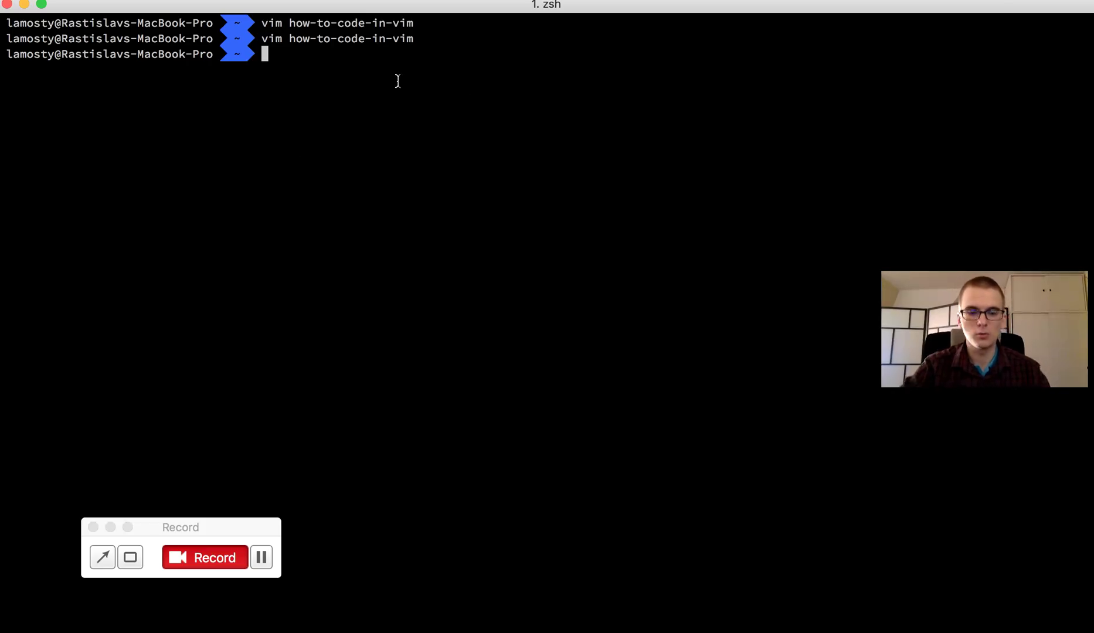
Run vim how-to-code-in-vim at the zsh prompt to reopen the outline file.
text(vim)
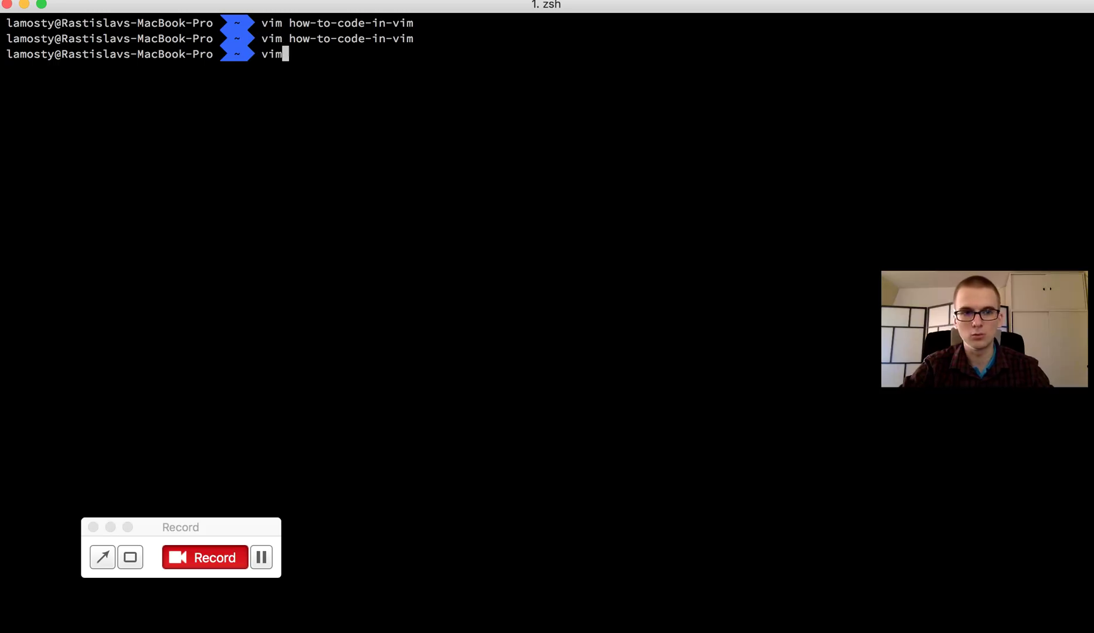
text(how)
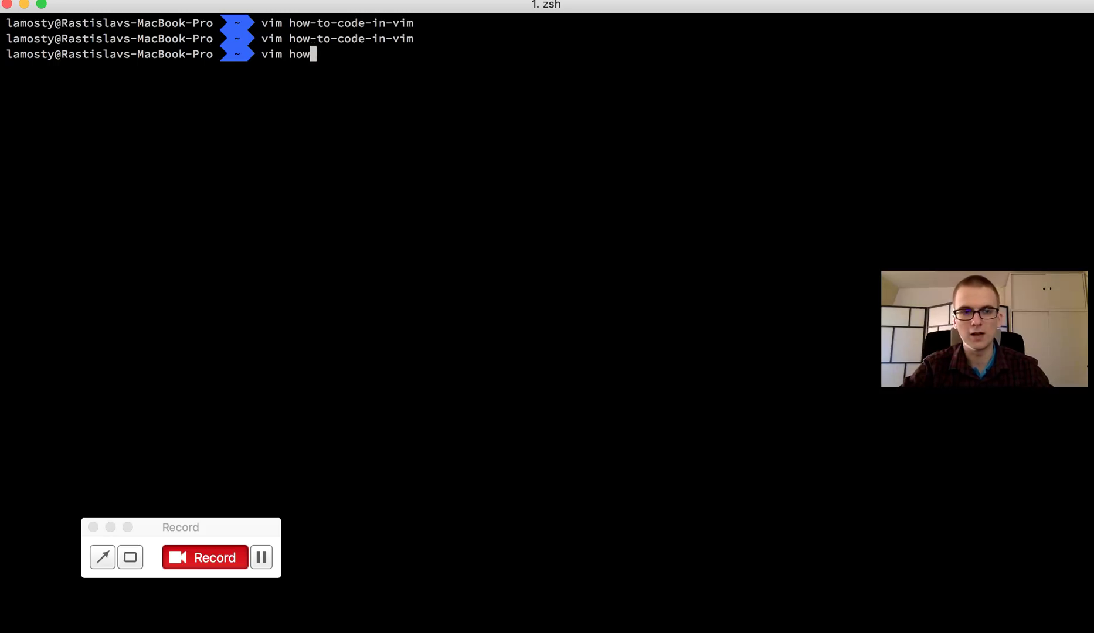
text(-to-code-in-vim)
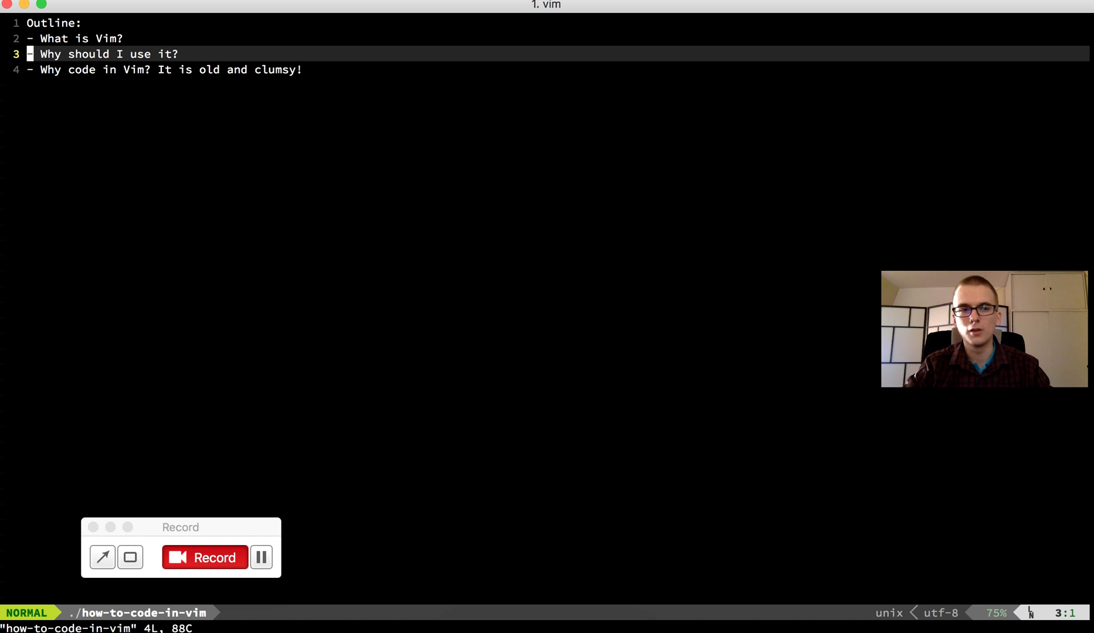
key(j)
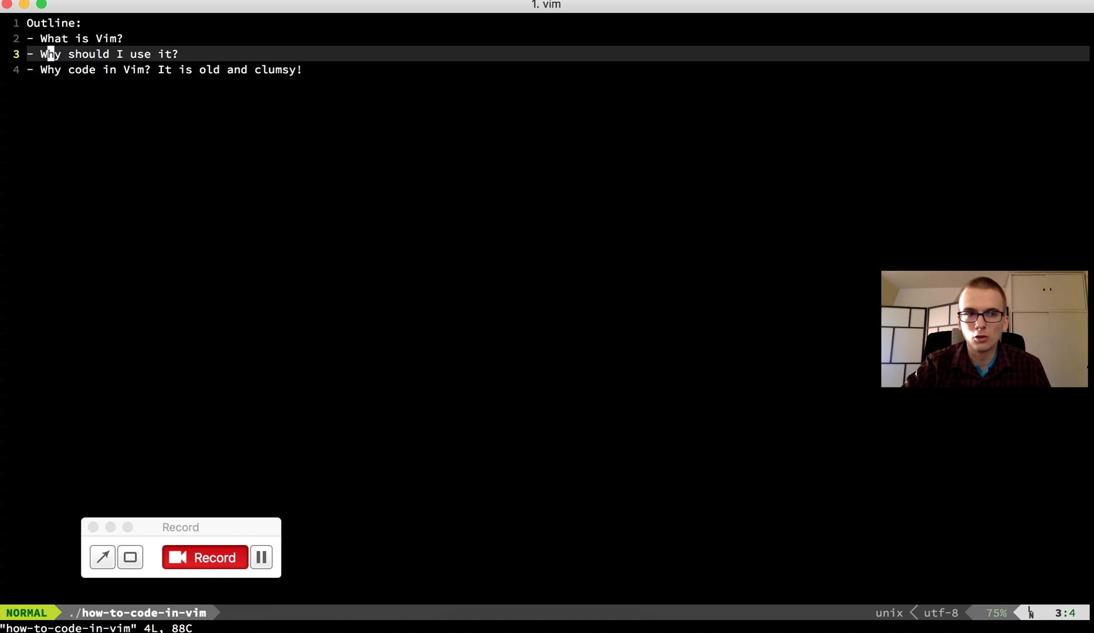
key(j)
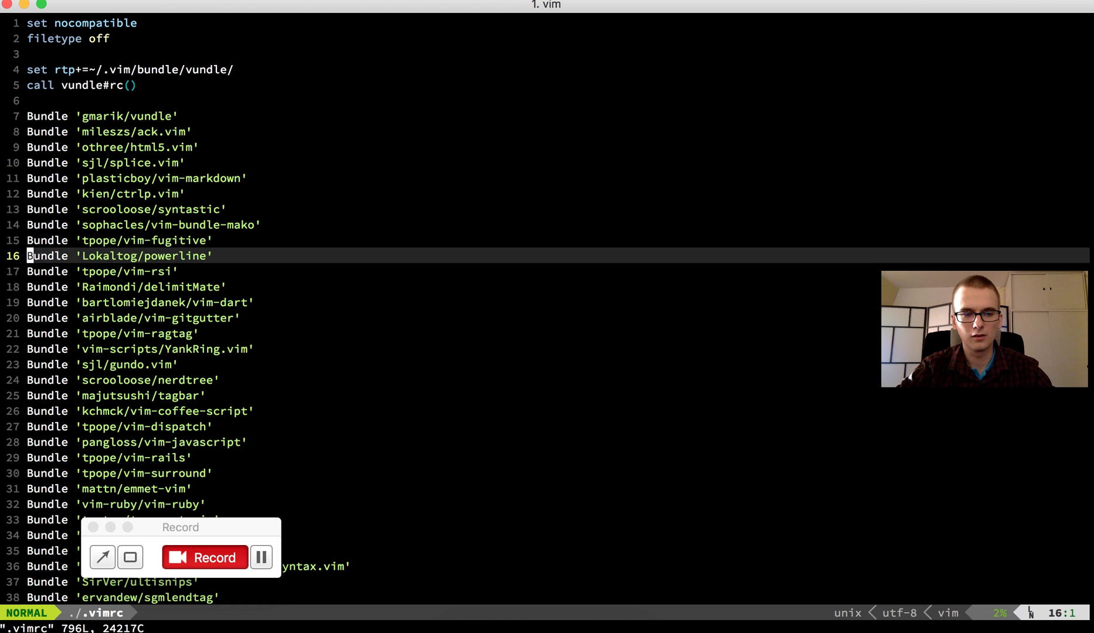
Open .vimrc in Vim, showing folded plugin settings, commands and statusline sections.
key(j)
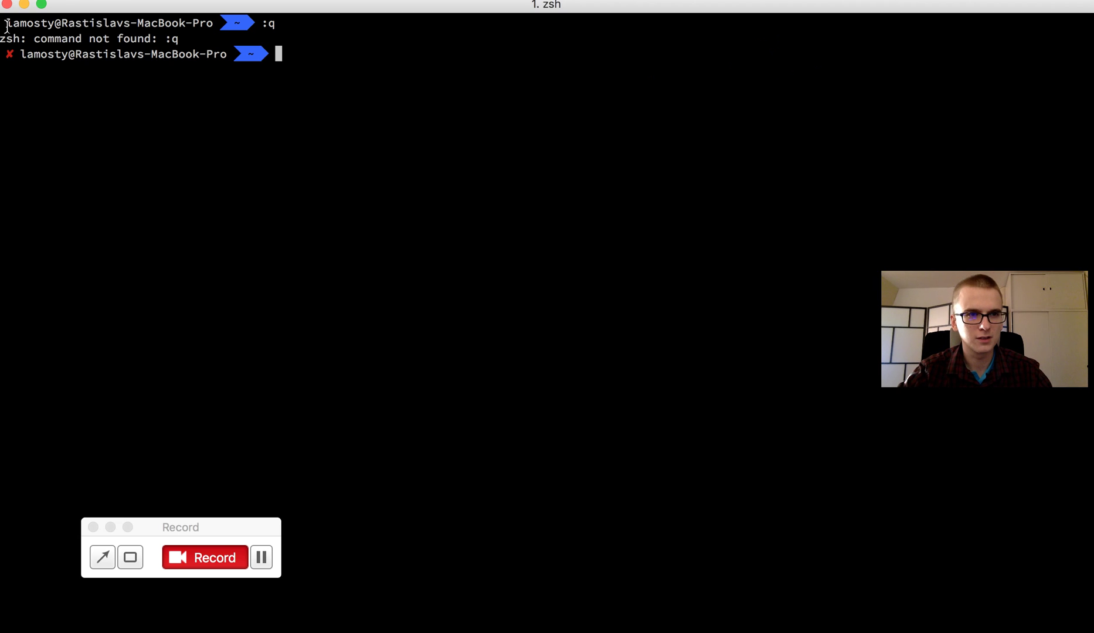
text(vim)
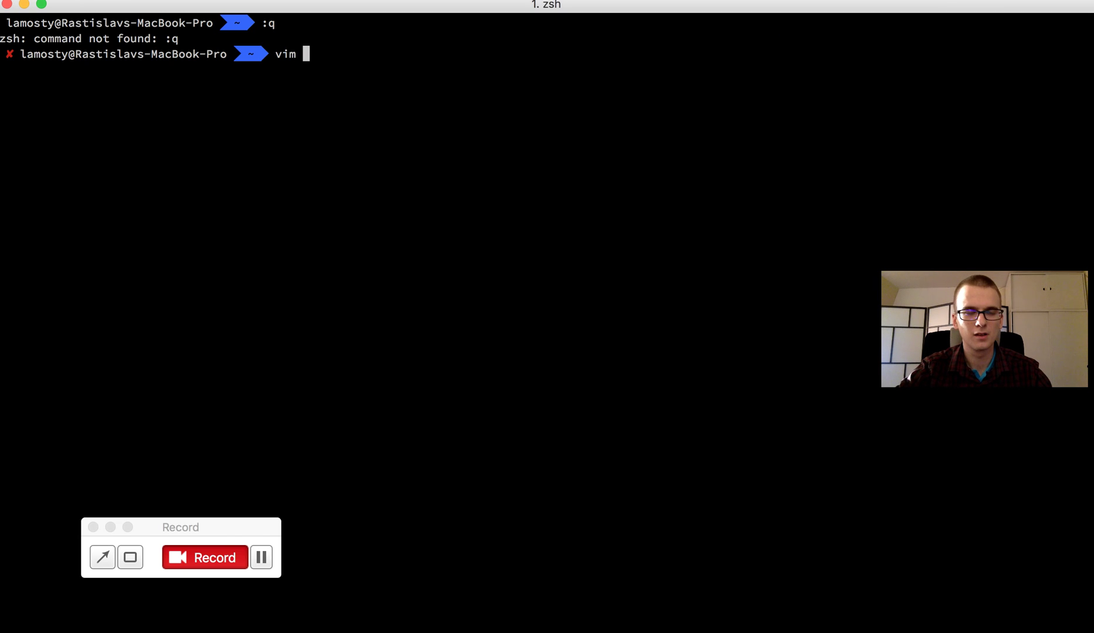
text(.vimr)
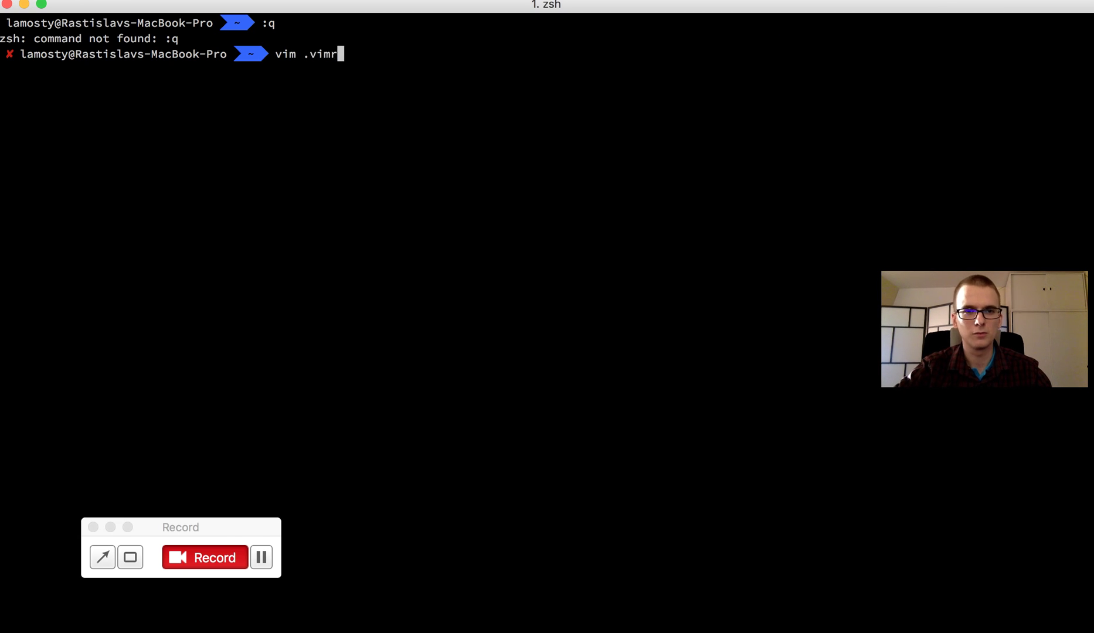
key(Enter)
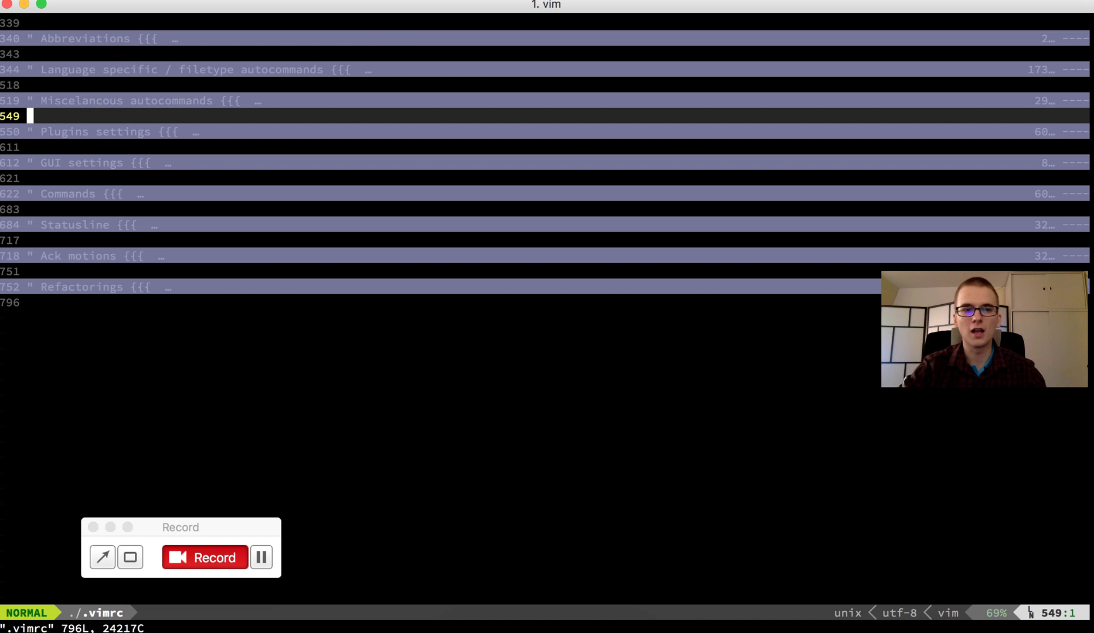
Jump to the top of .vimrc and move down to the vundle#rc call line.
key(j)
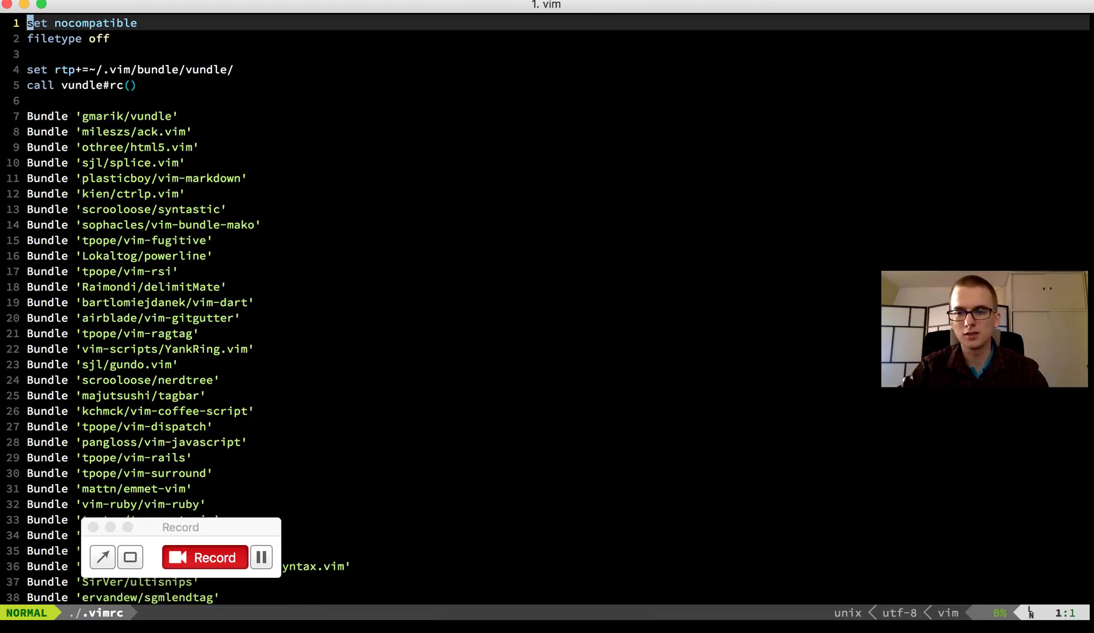
key(j)
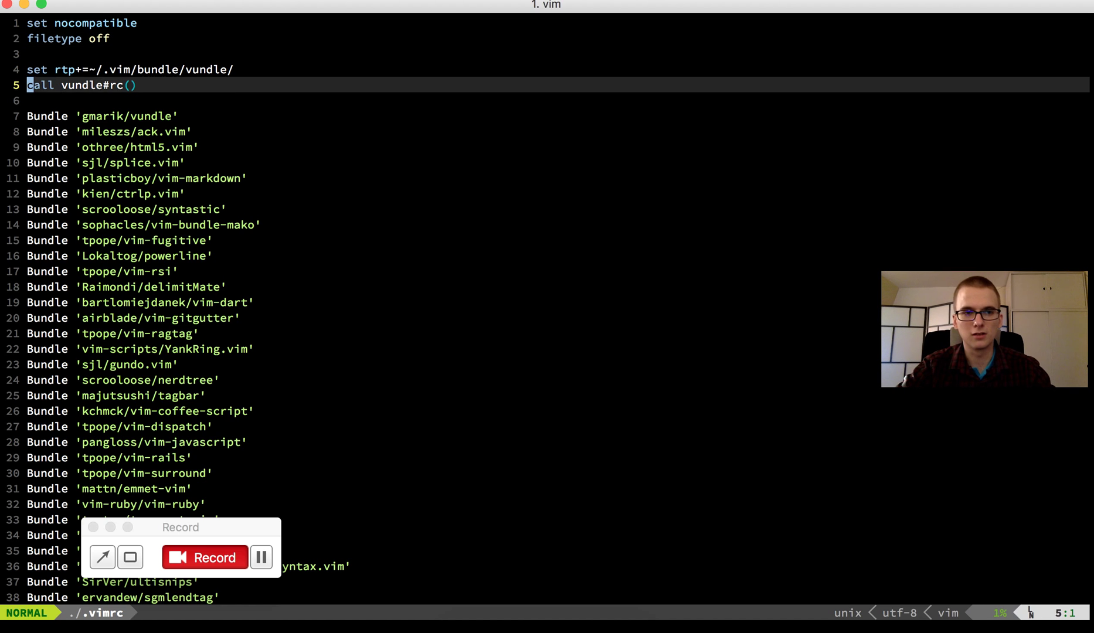
Add blank lines after ack.vim and splice.vim, then delete and restore five plugin lines.
key(j)
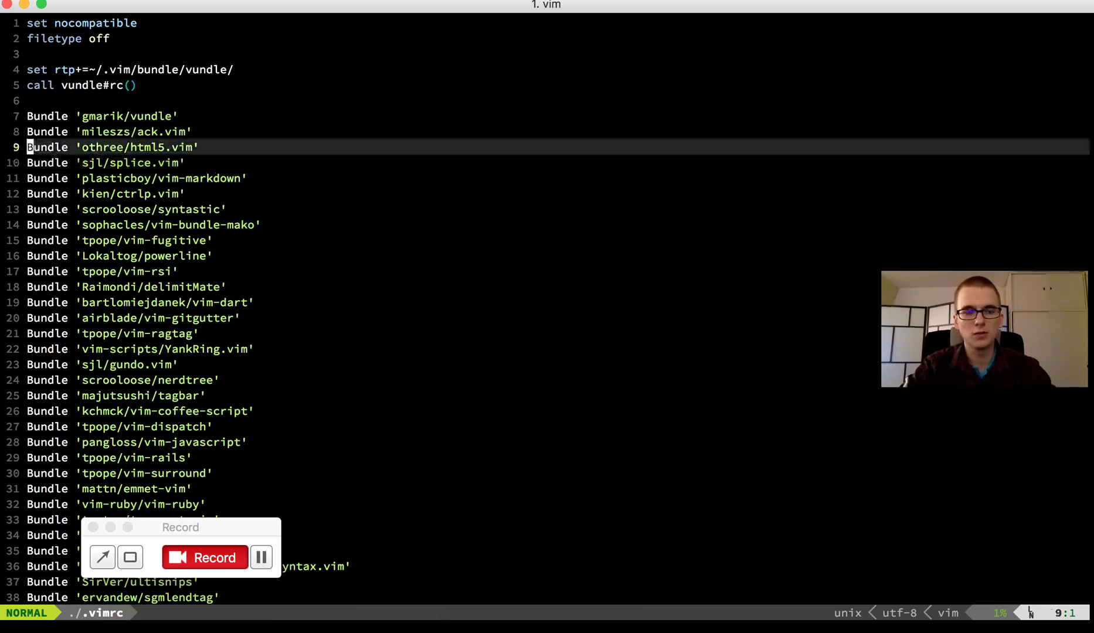
key(o)
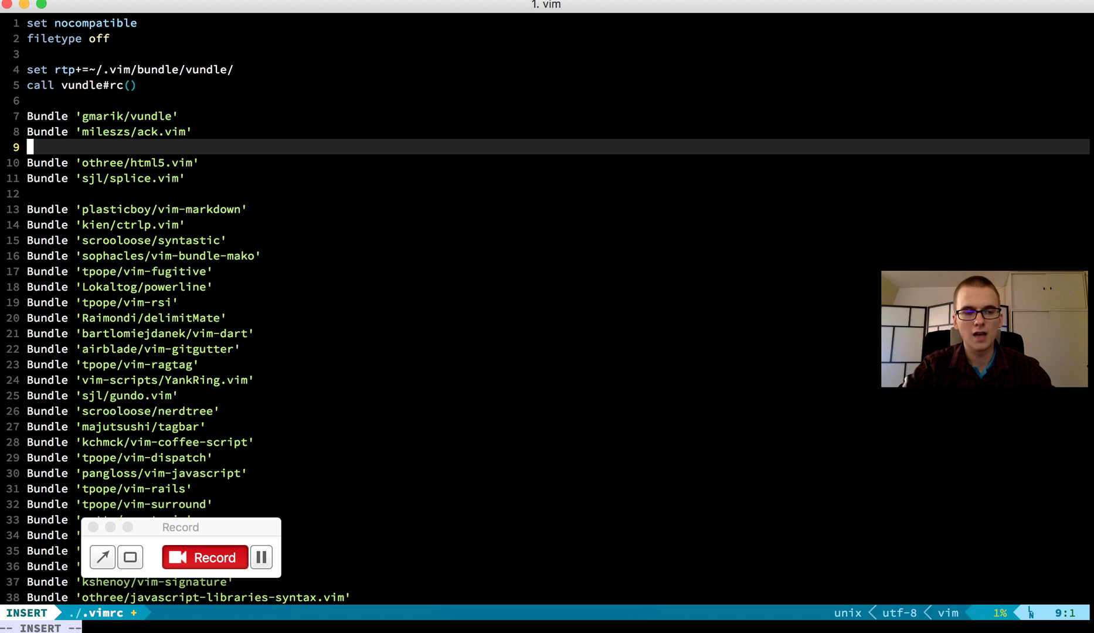
key(Escape)
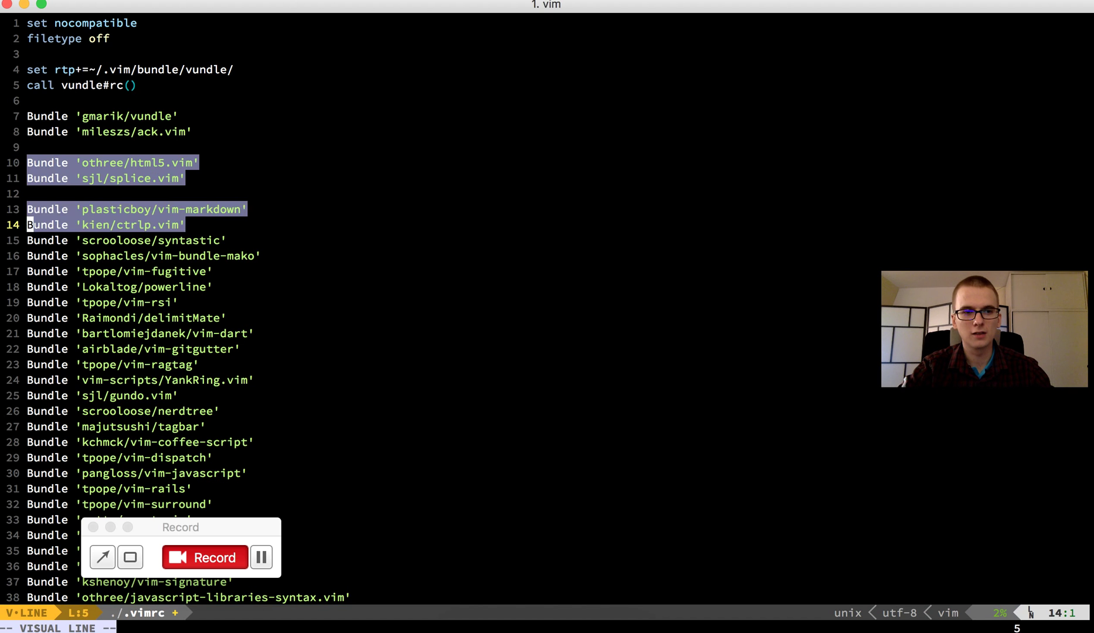
key(d)
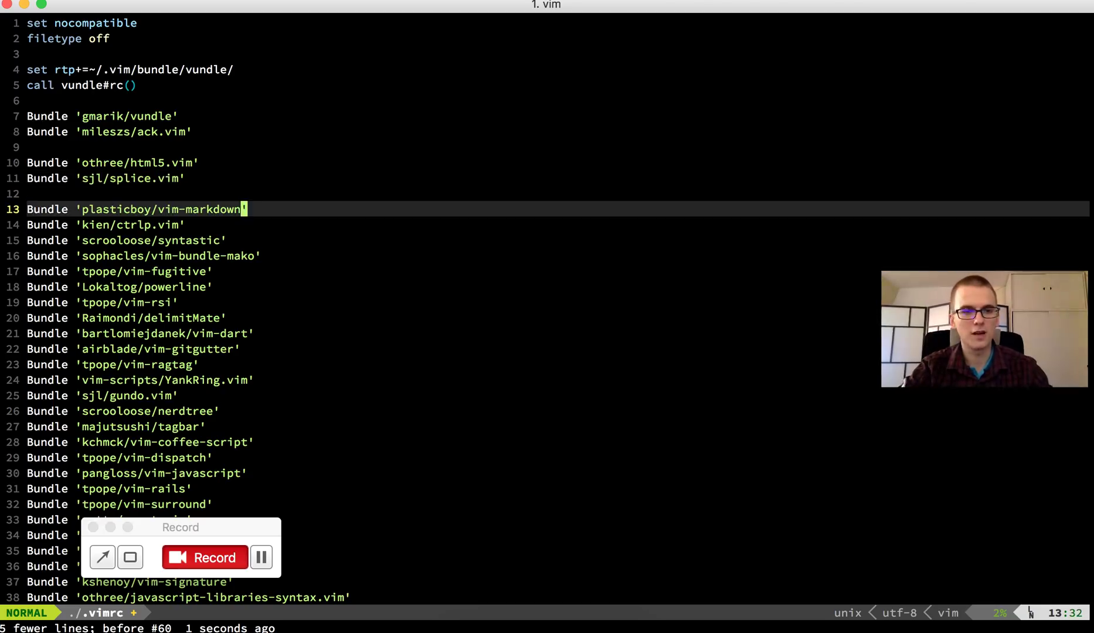
key(0)
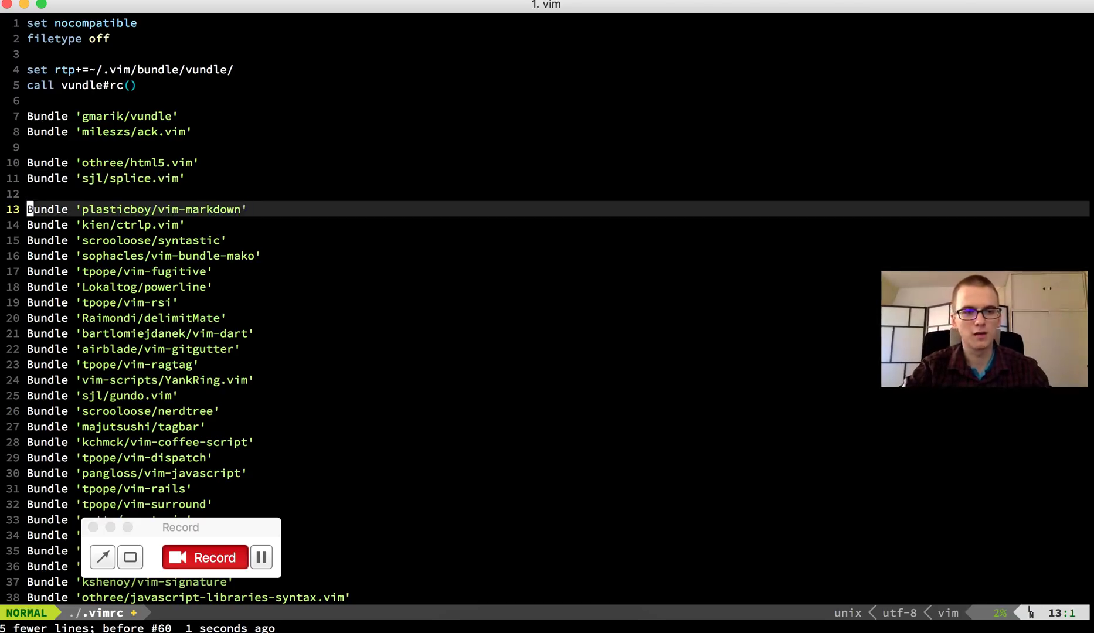
key(j)
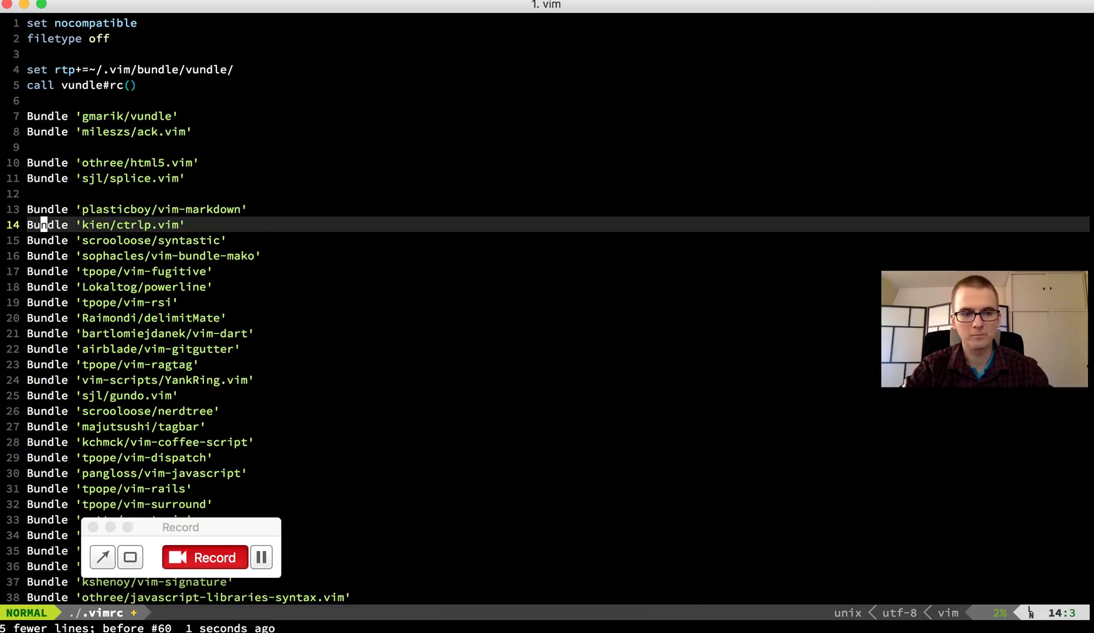
Move down through the nerdtree, tagbar and coffee-script plugin lines.
key(j)
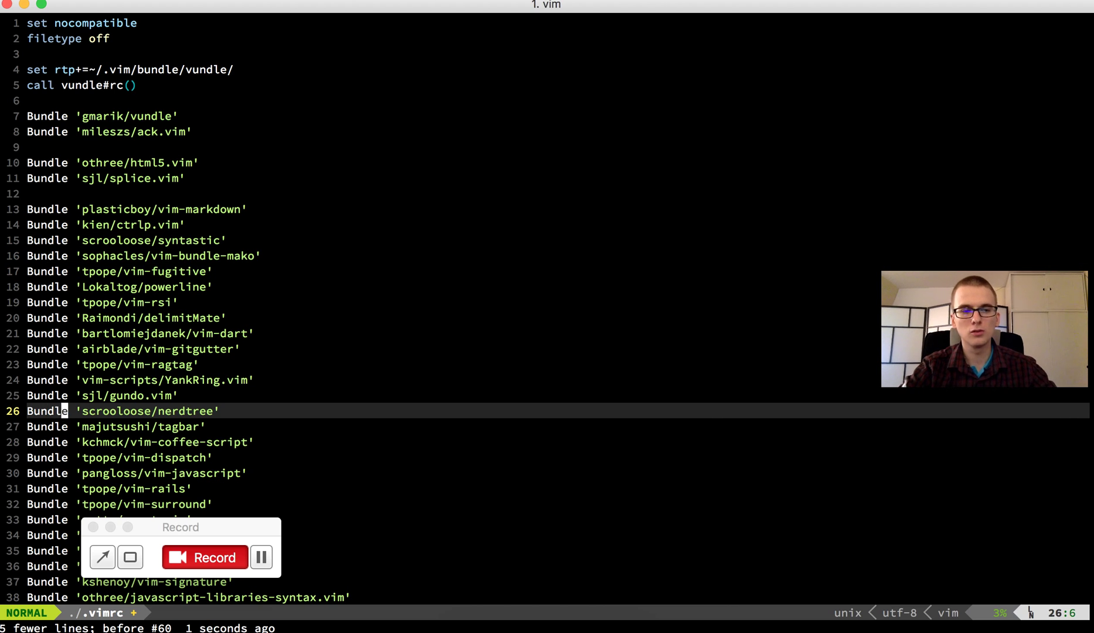
key(j)
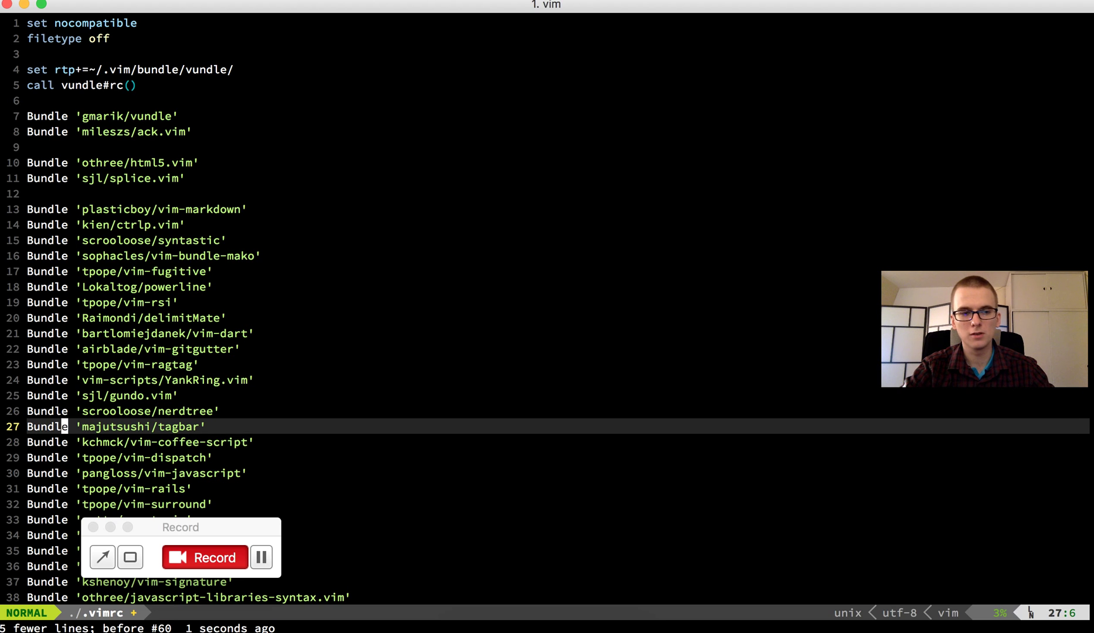
key(j)
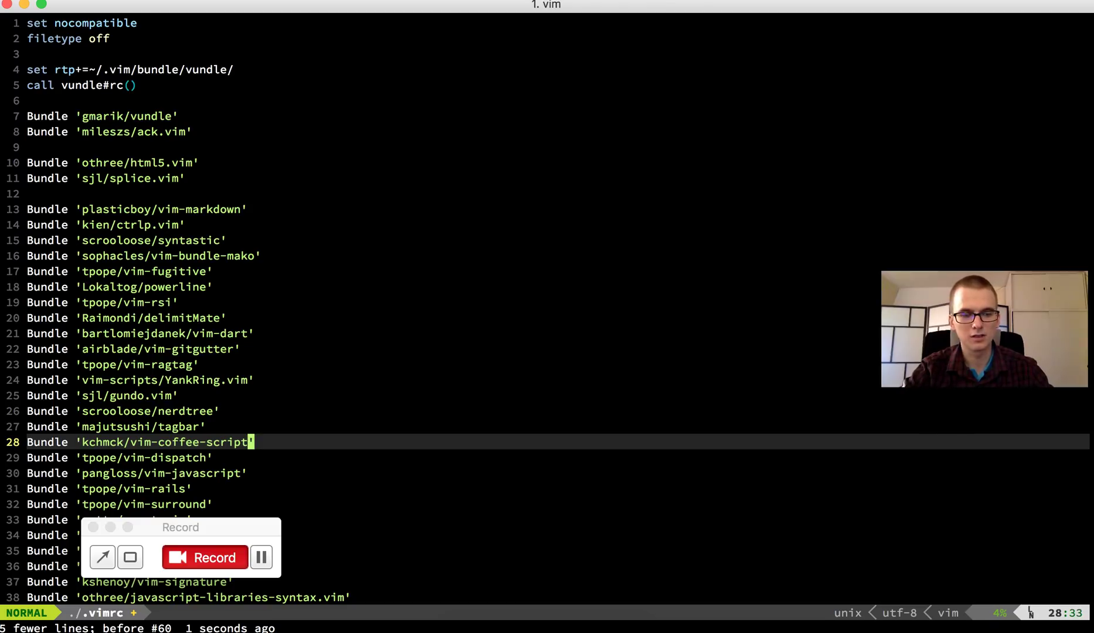
Quit .vimrc without saving using :q! and type vim how-to-code-in-vim at zsh.
key(j)
text( fads)
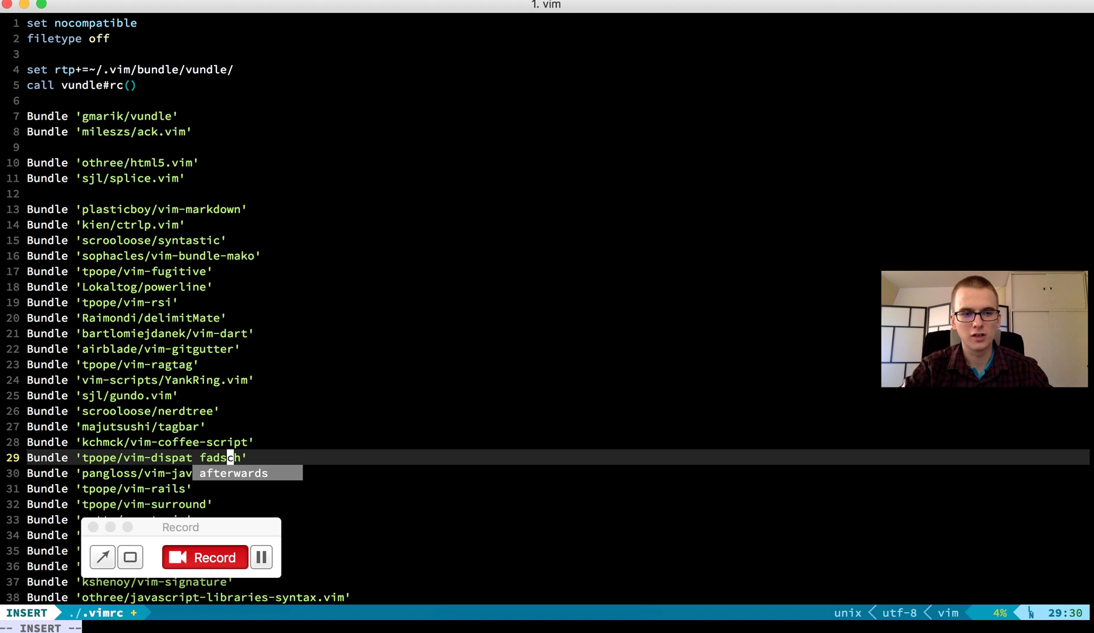
key(Escape)
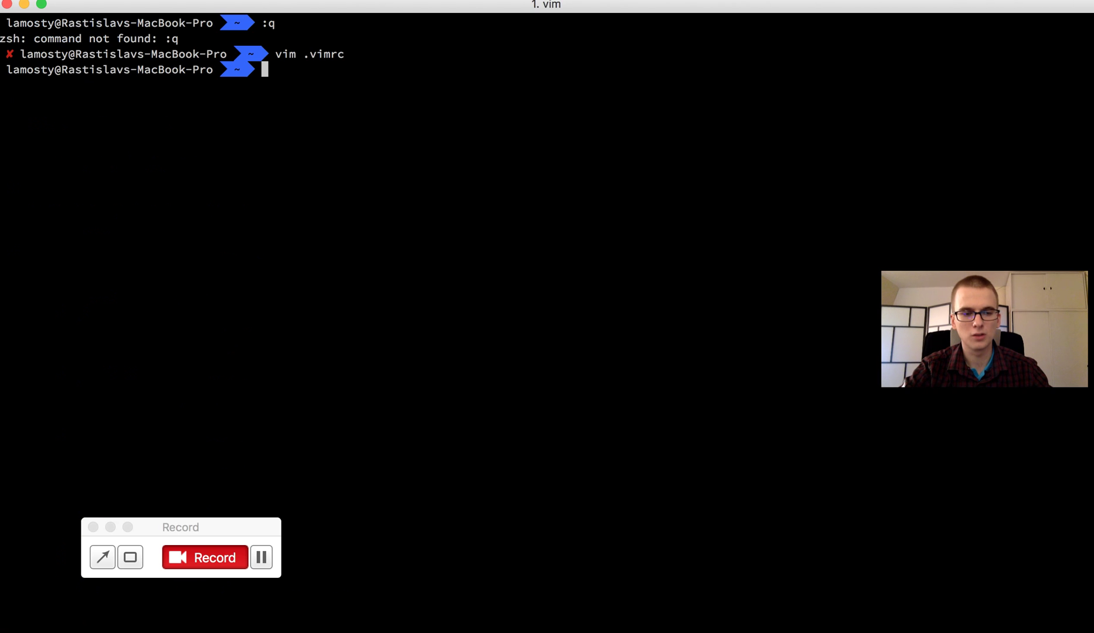
text(vim how-to-code-in-vim)
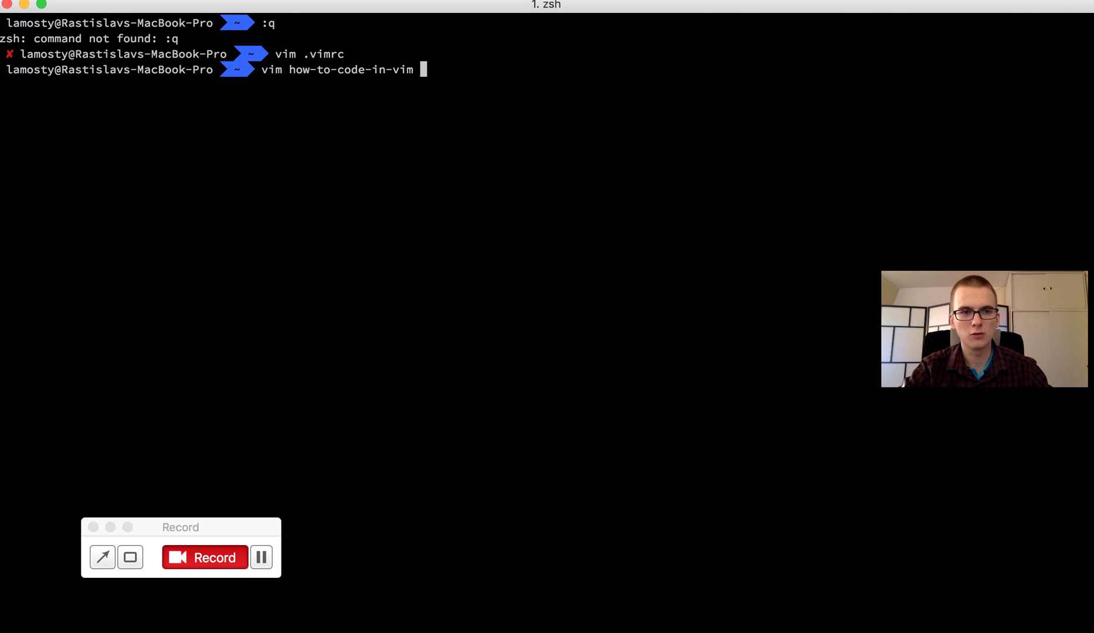